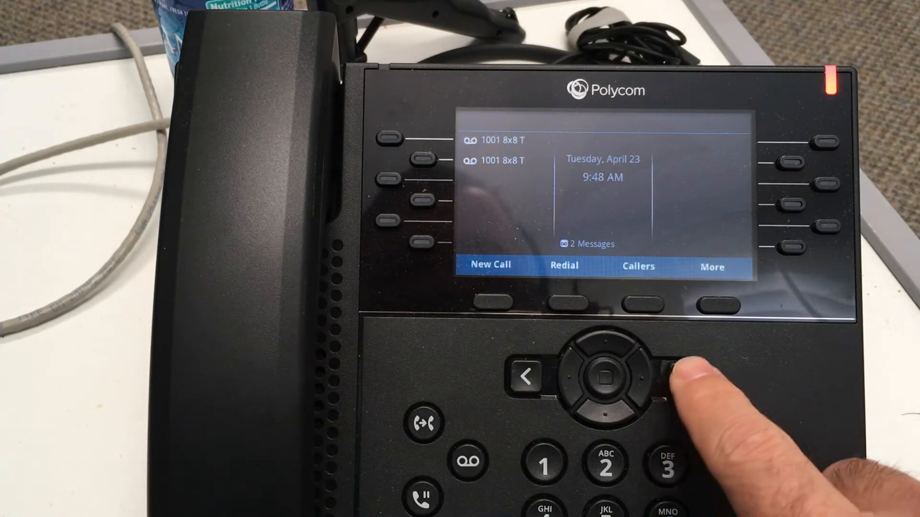
Navigate Home, Settings, Network to TCP/IP Parameters, showing DHCP enabled and IPv4 192.168.0.129
left_click(681, 377)
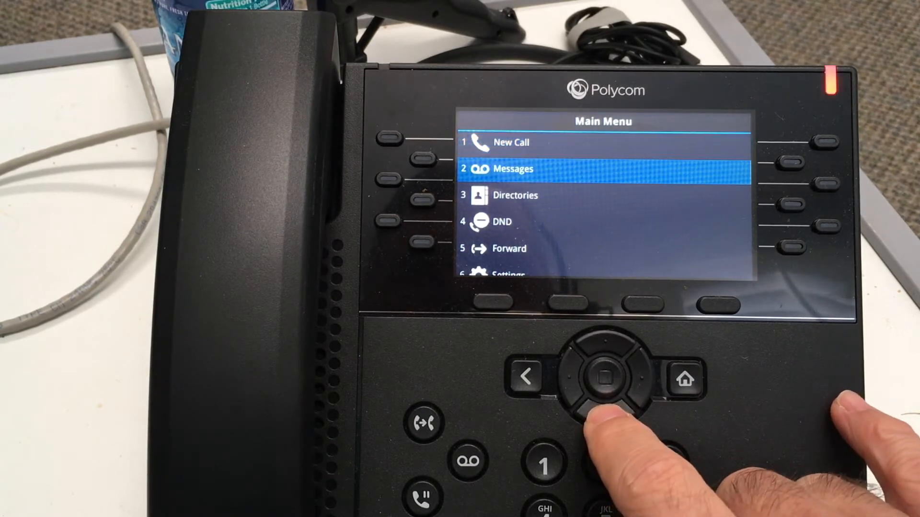
left_click(604, 413)
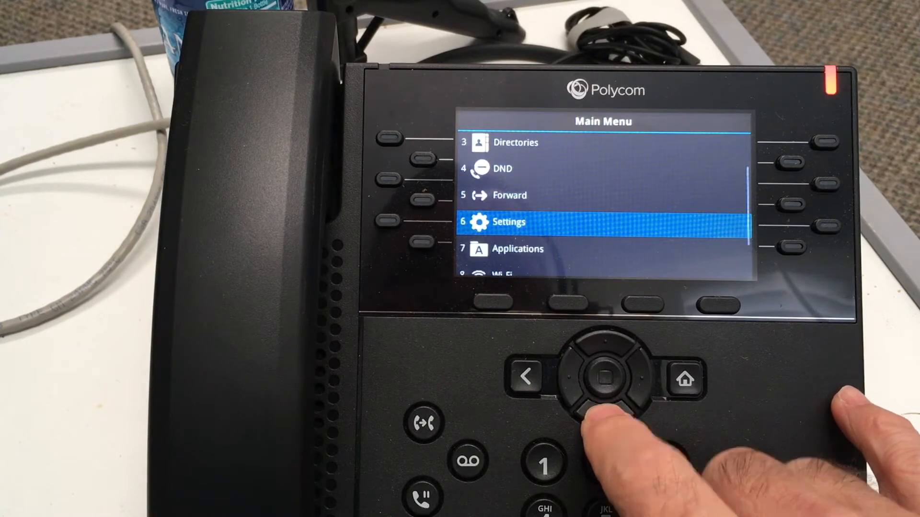
left_click(598, 376)
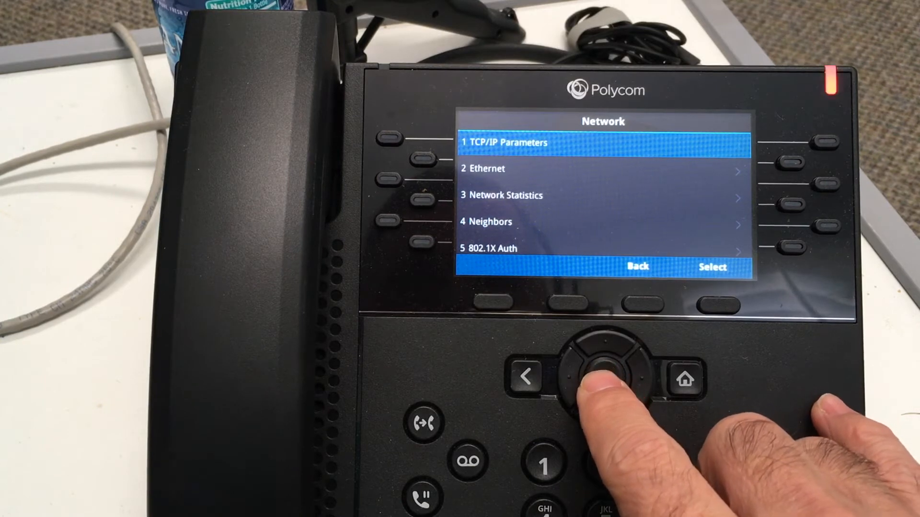
left_click(597, 378)
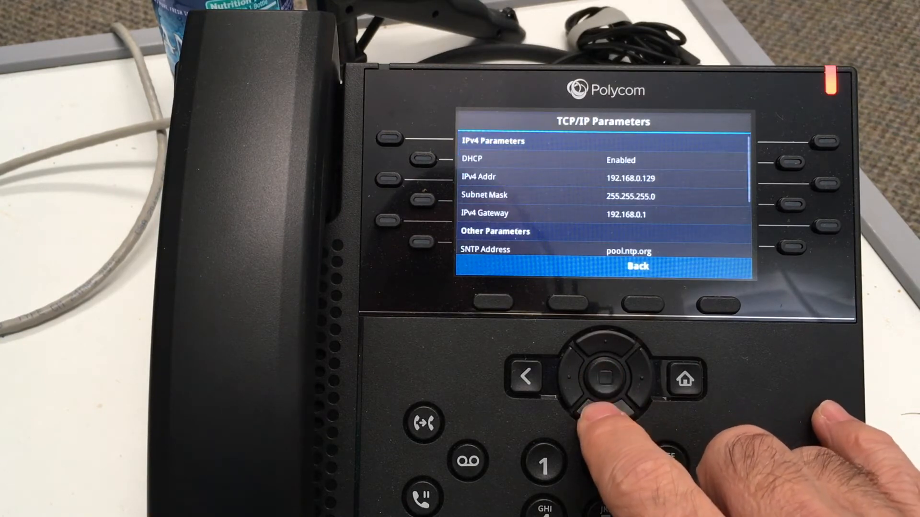